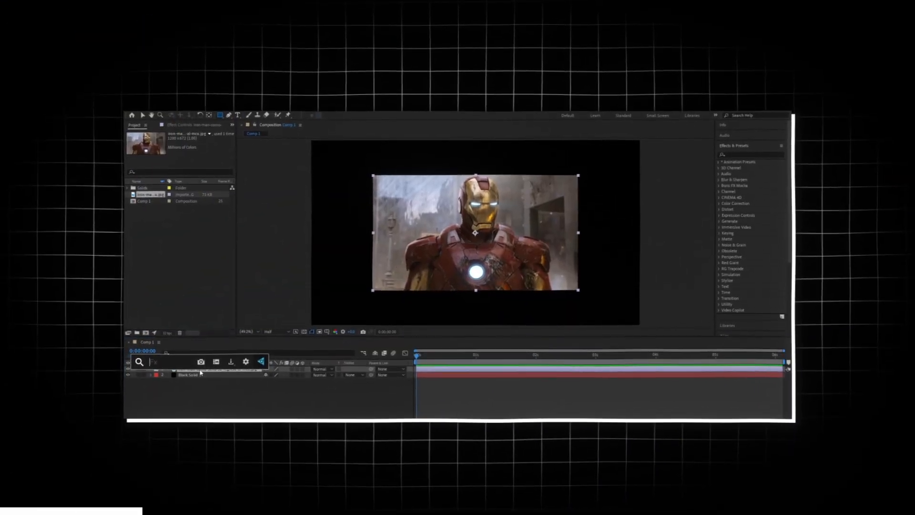
# Step: Find Tint via quick search and apply it to the Iron Man image layer
pyautogui.write('tint')
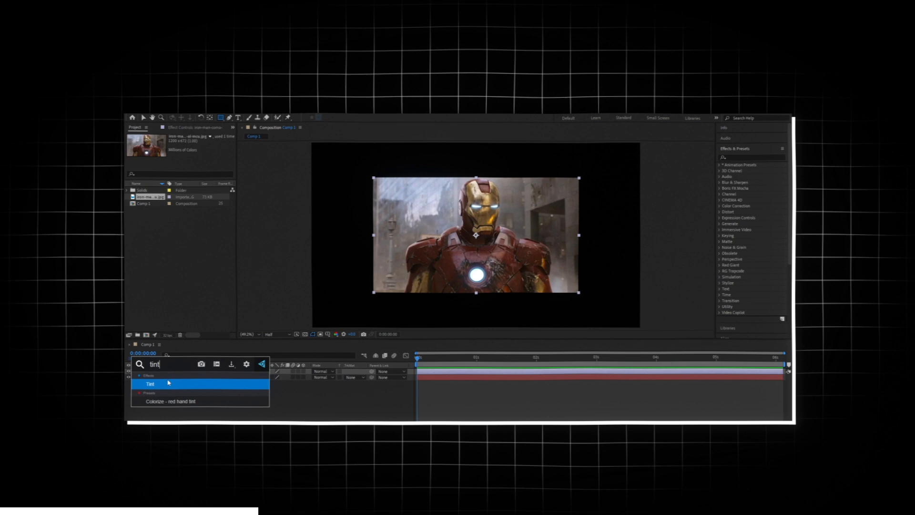
pyautogui.doubleClick(149, 383)
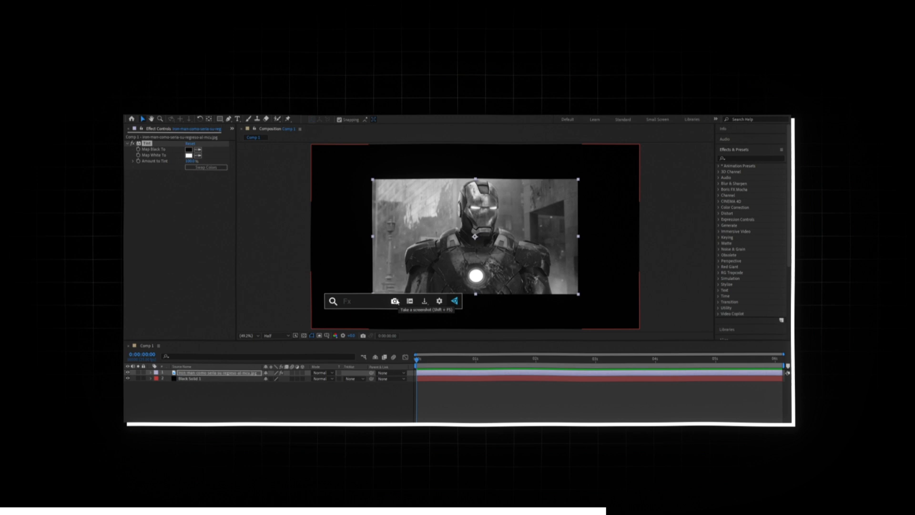
# Step: Add a new shortcut in slot 3 of the search plugin's settings
pyautogui.click(441, 301)
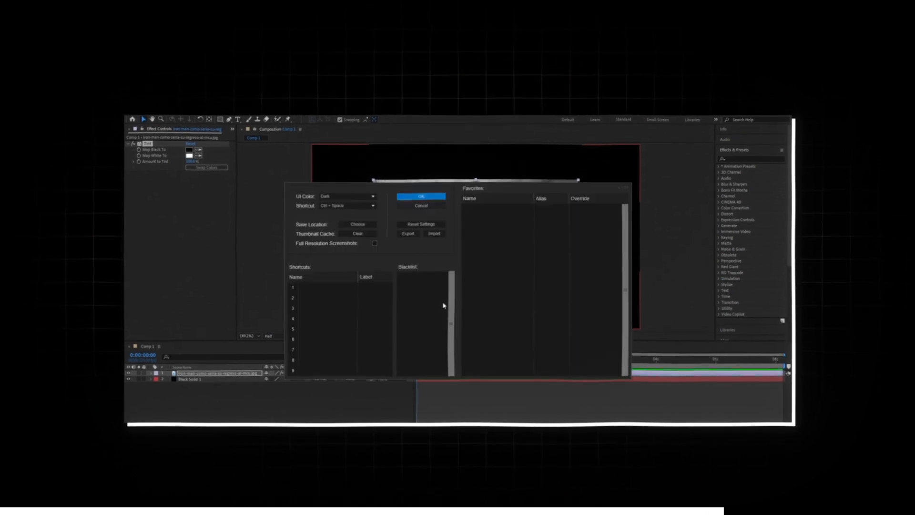
pyautogui.click(330, 303)
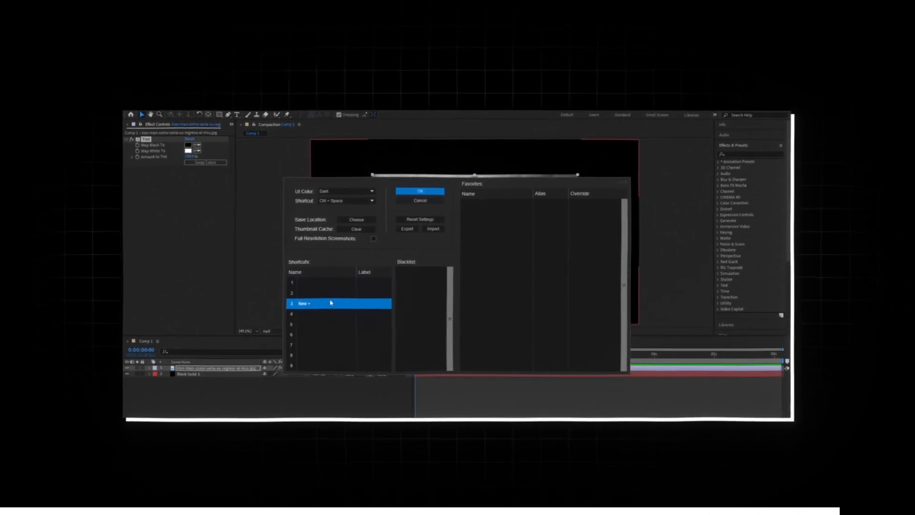
pyautogui.click(419, 191)
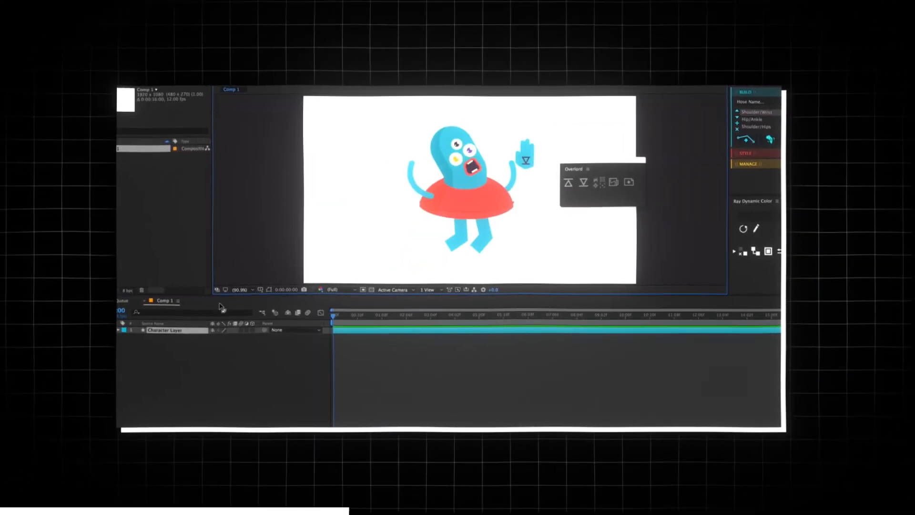
# Step: Expand the Character Layer to reveal its parts (Arm_L, Eye_Purple, Head, Body)
pyautogui.click(119, 331)
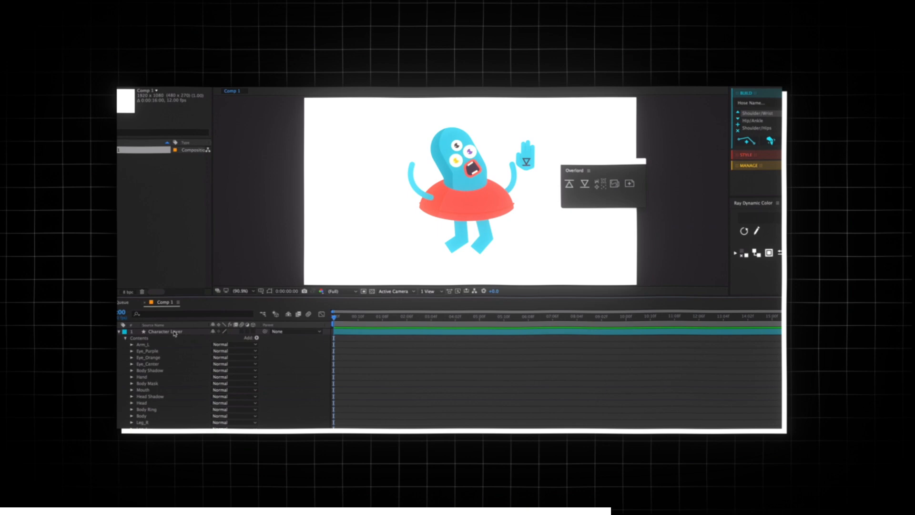
pyautogui.click(581, 181)
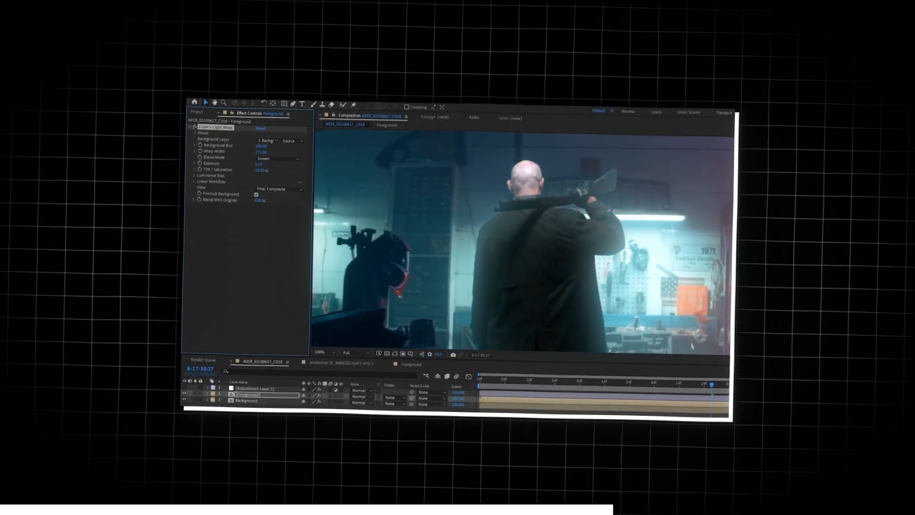
# Step: Set the light wrap effect's Blend Mode on the Foreground layer to Add
pyautogui.click(286, 163)
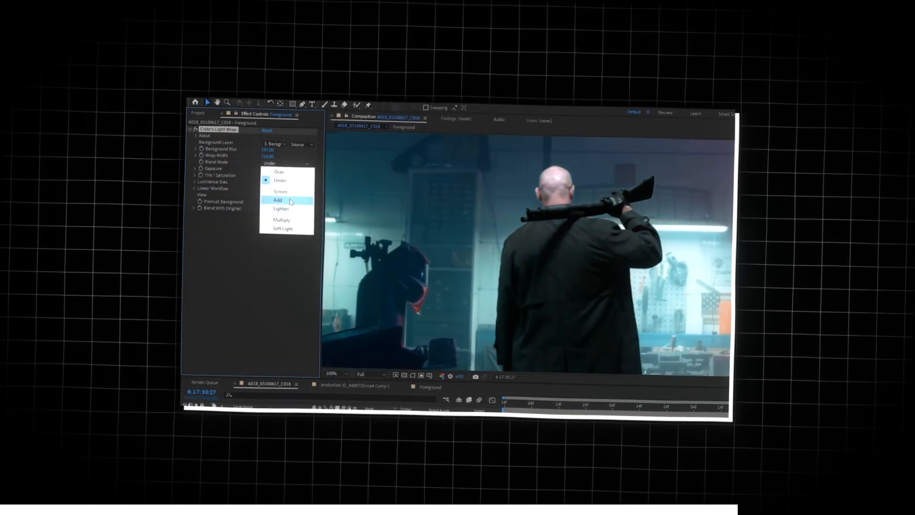
pyautogui.click(277, 199)
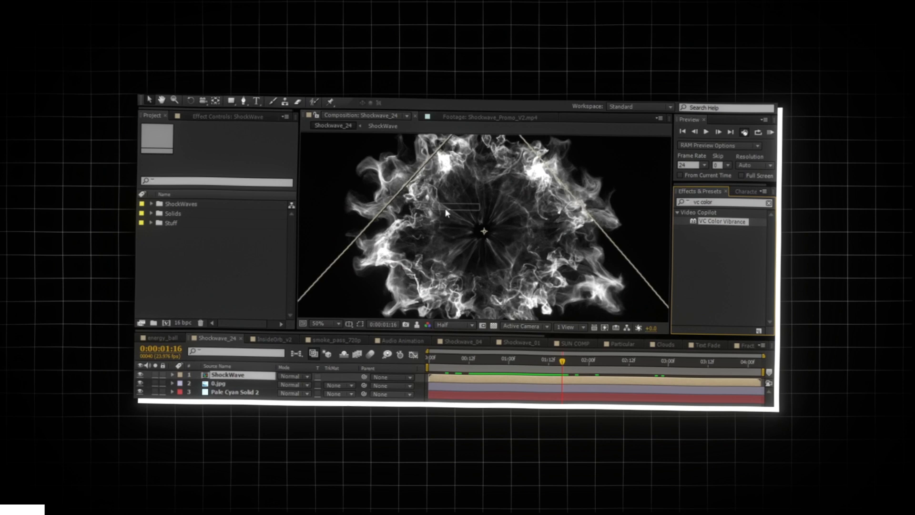
# Step: Apply VC Color Vibrance to the ShockWave layer, turning the smoke burst green
pyautogui.doubleClick(724, 220)
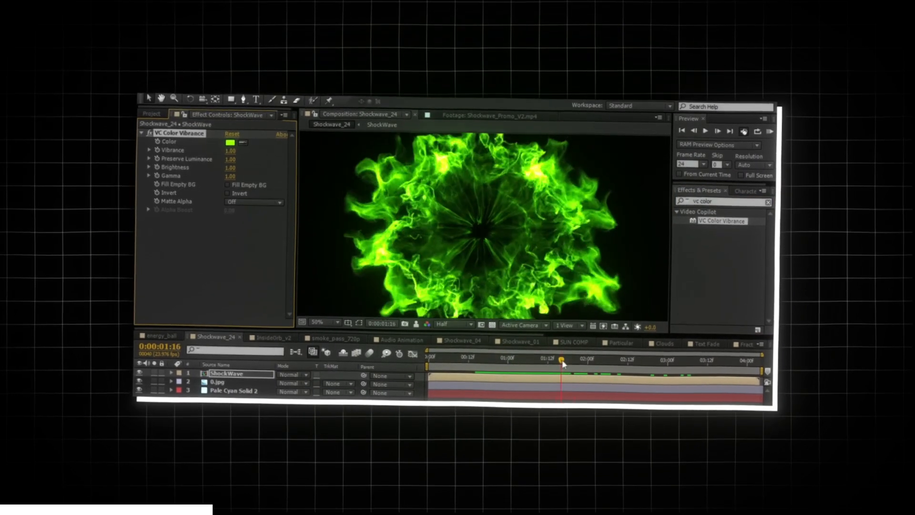
pyautogui.click(229, 142)
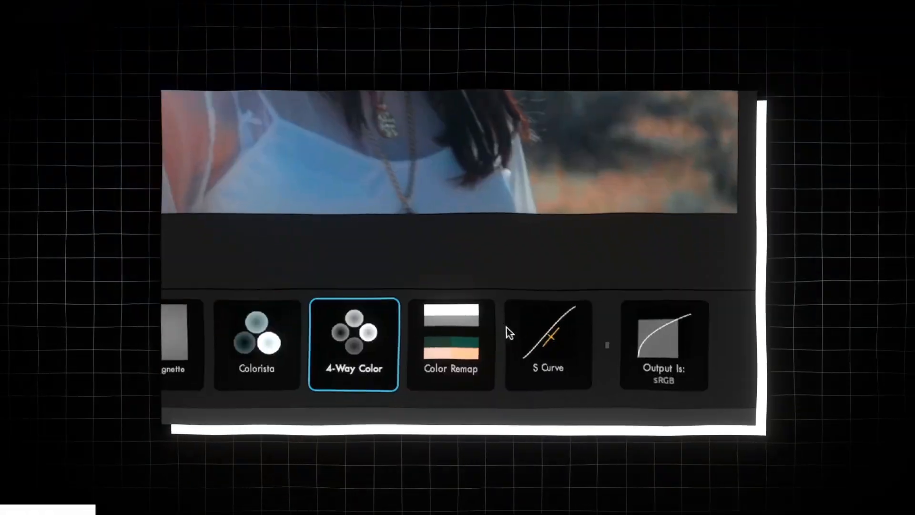
# Step: Choose the 4-Way Color stage in the Colorista grading chain
pyautogui.click(643, 149)
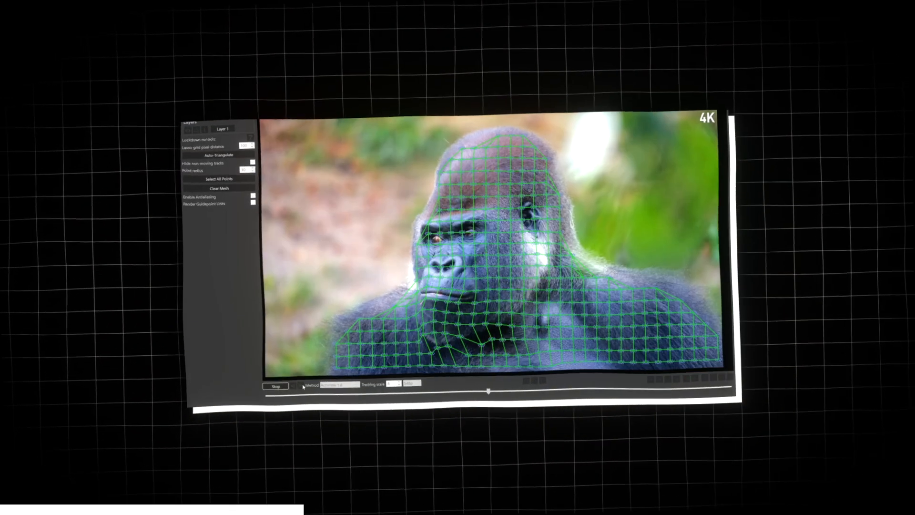
# Step: Run the mesh tracker so a green tracking mesh covers the gorilla
pyautogui.click(445, 346)
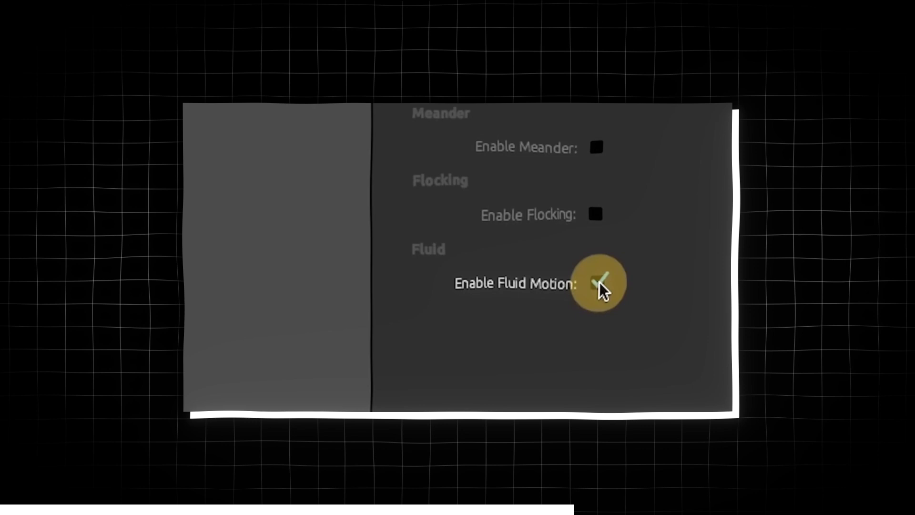
# Step: Enable Fluid Motion, leaving meander and flocking off
pyautogui.click(596, 284)
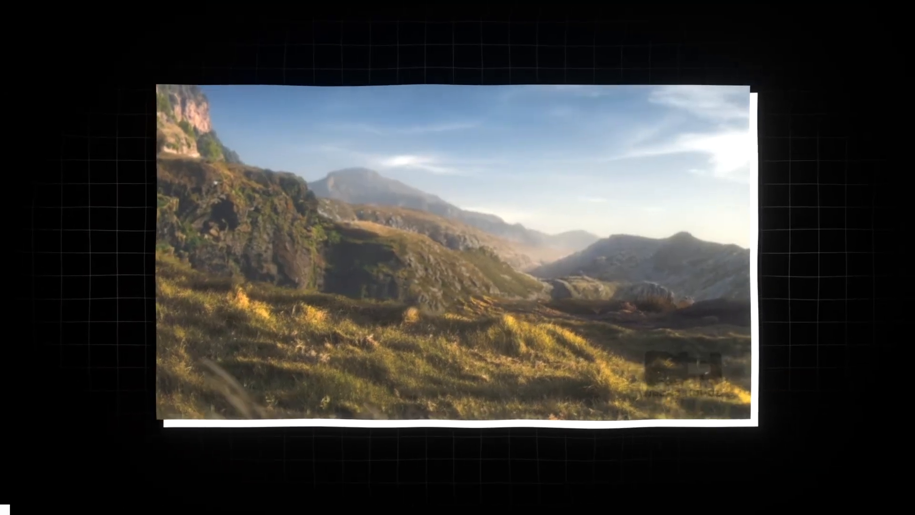